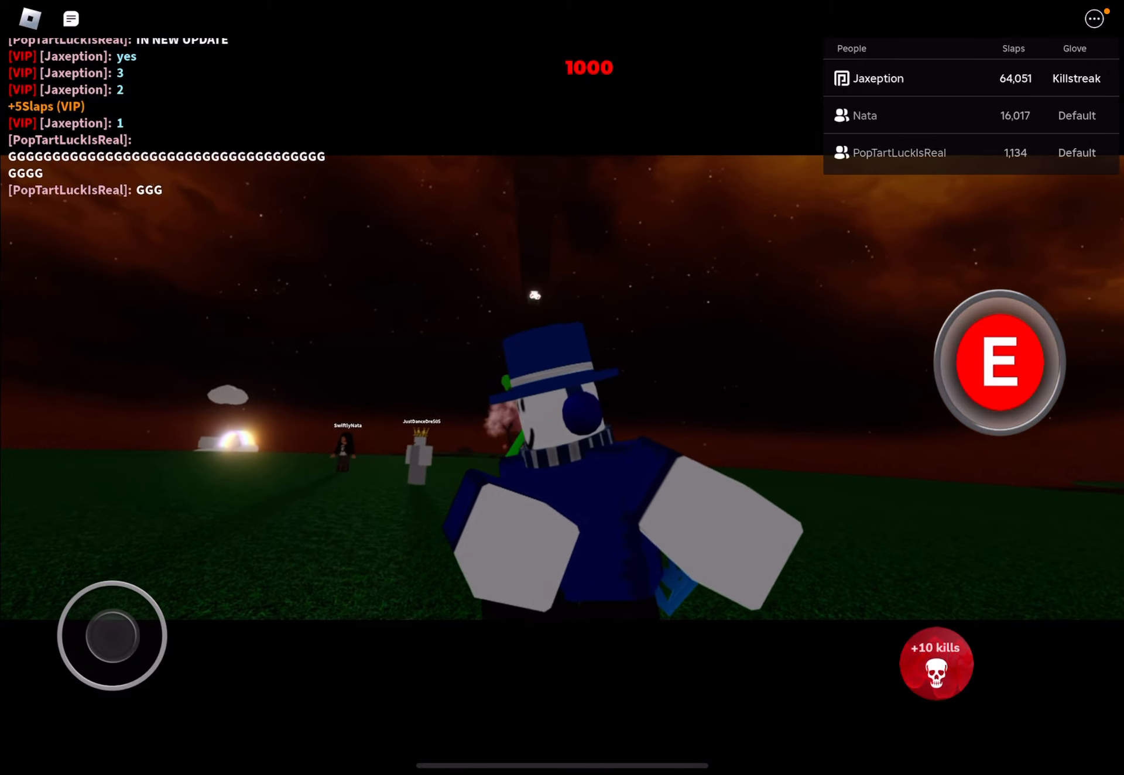
- Trigger the Killstreak glove's golden glow ability with the counter at 1000 kills
click(1004, 362)
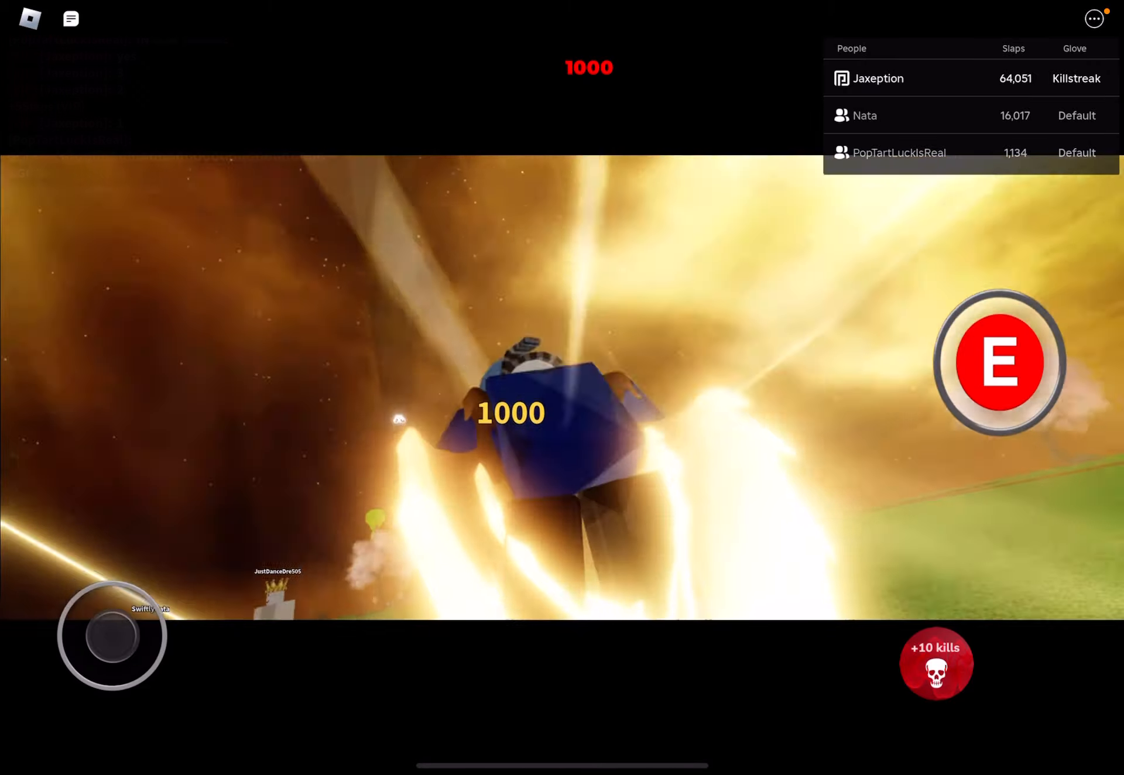